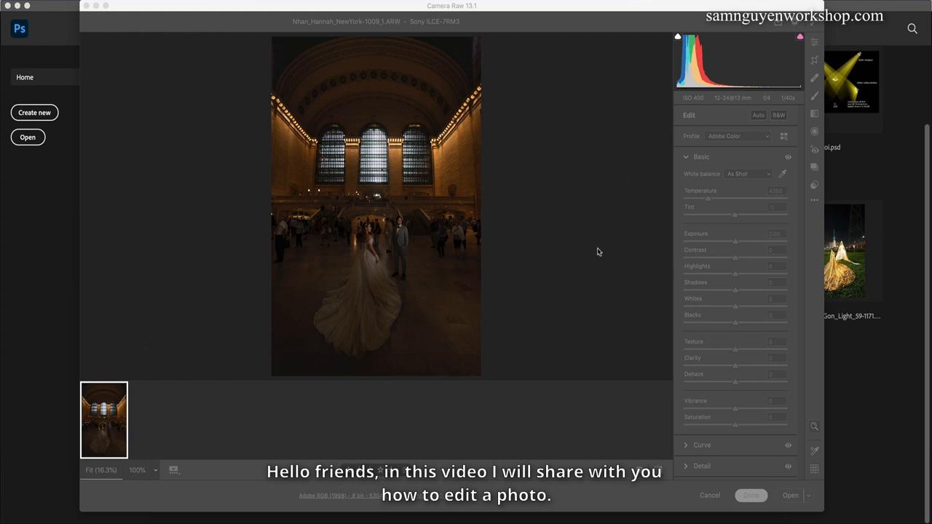
pyautogui.moveTo(588, 238)
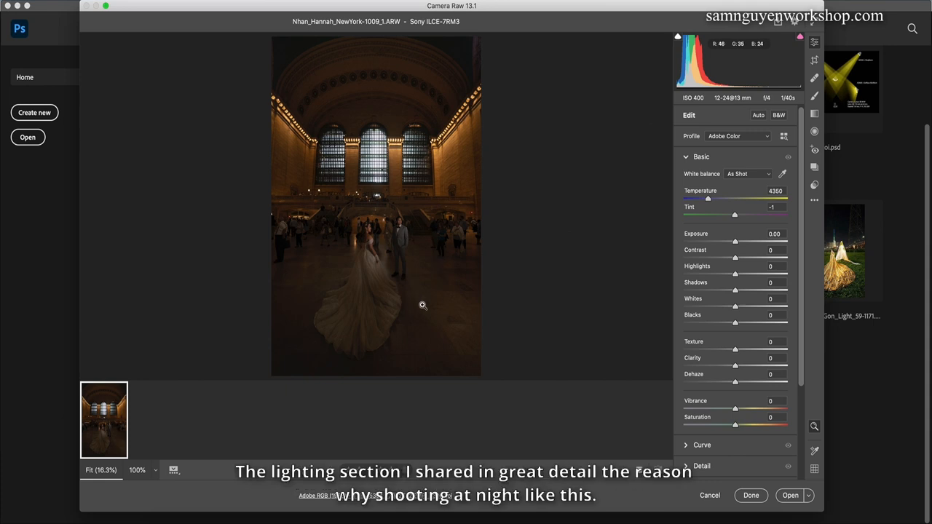
pyautogui.moveTo(350, 310)
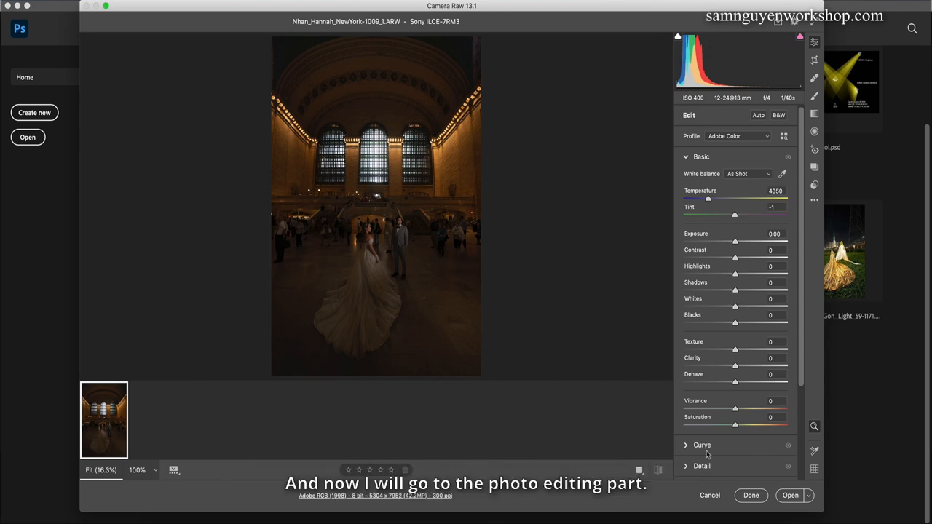
# Brighten the Grand Central photo with the FineArt +0.3 Stop correction
pyautogui.click(790, 496)
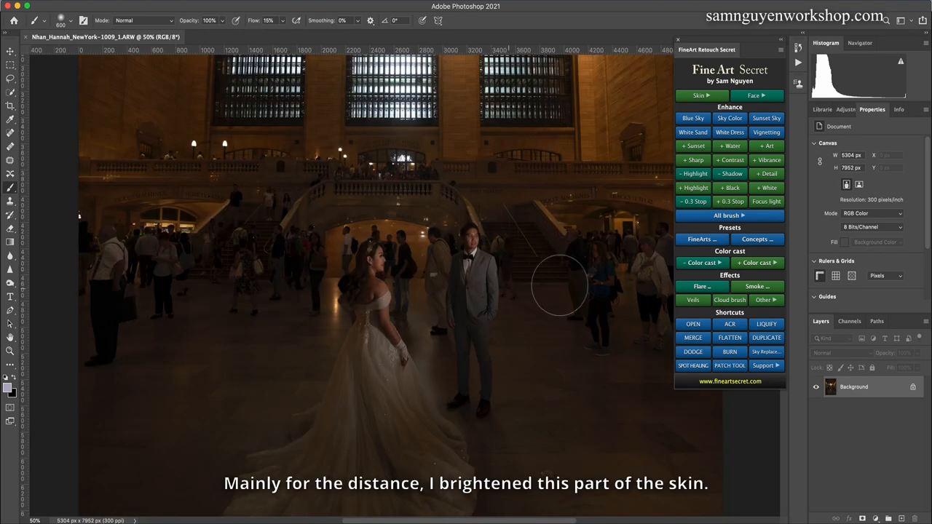
pyautogui.click(729, 202)
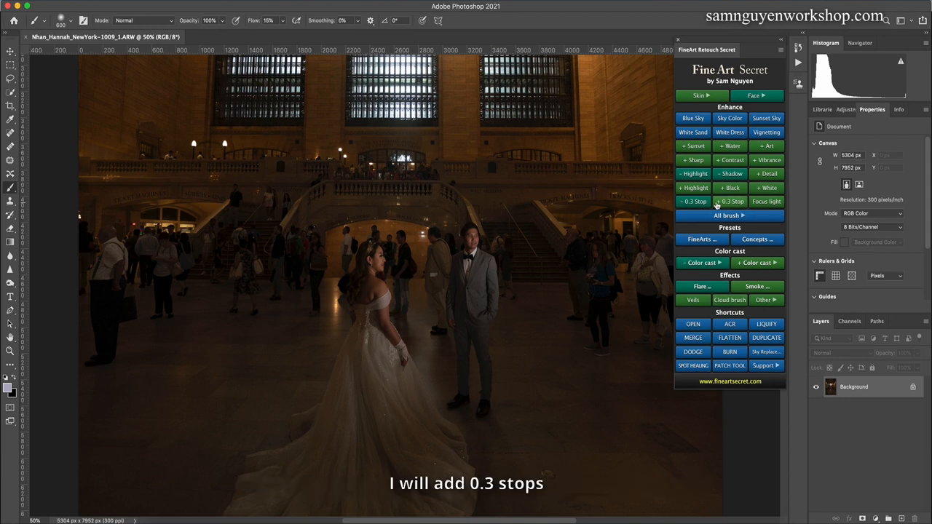
pyautogui.click(730, 201)
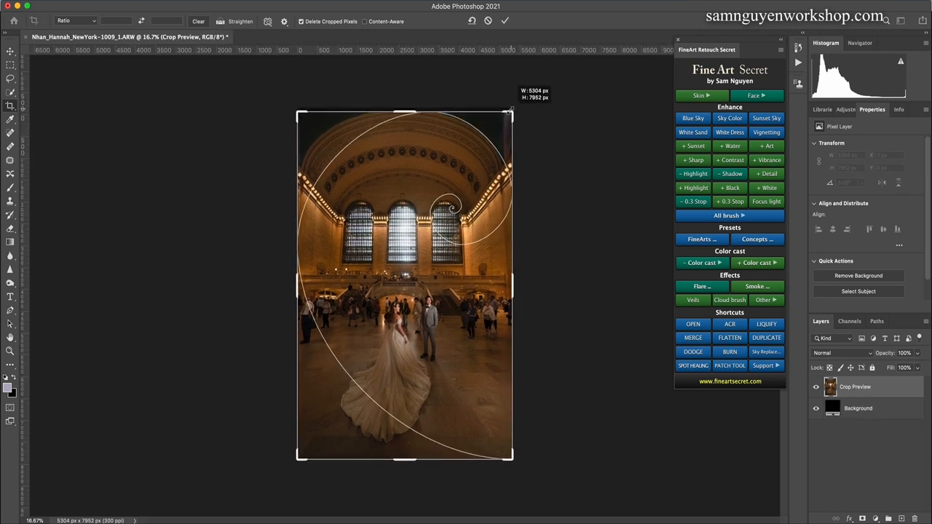
# Crop the photo tighter around the hall and couple to 5009 × 7614 px
pyautogui.moveTo(510, 111); pyautogui.dragTo(508, 118)
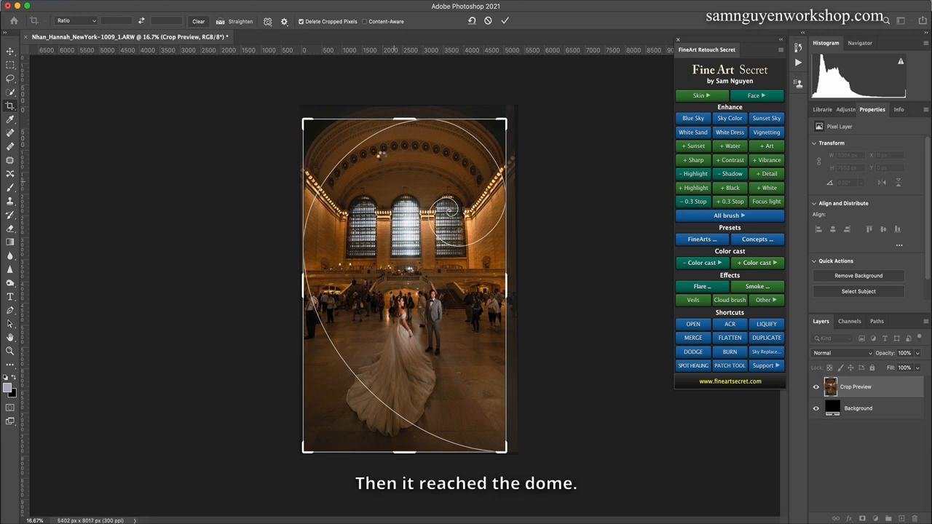
pyautogui.click(509, 30)
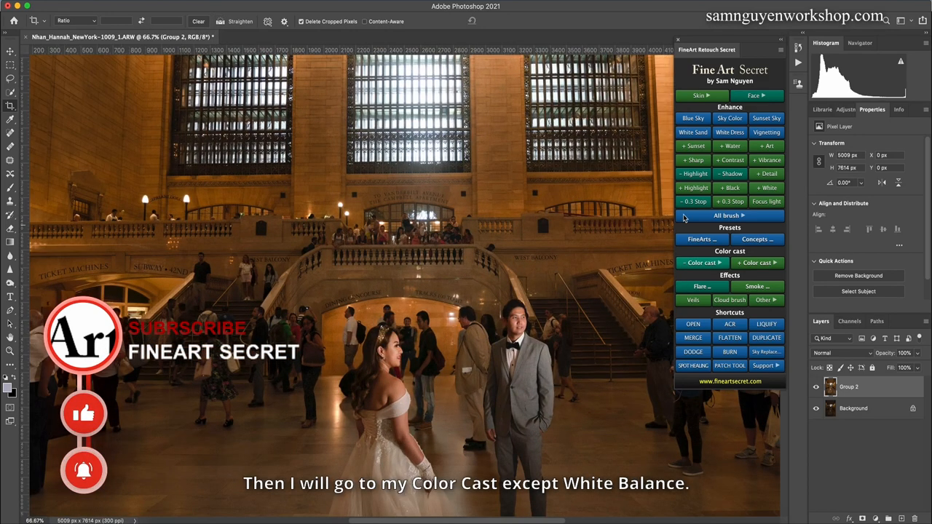
# Add a White Balance colour-cast correction and toggle its visibility to compare
pyautogui.click(702, 262)
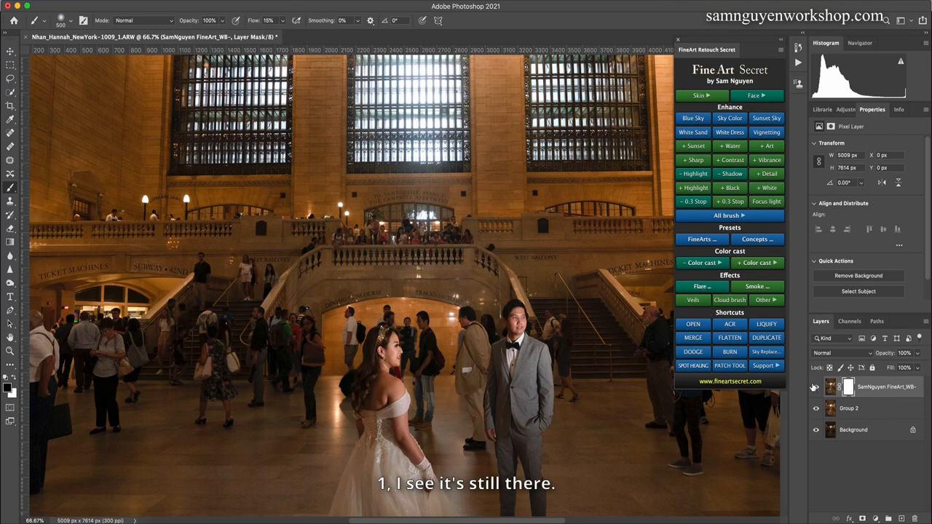
pyautogui.click(701, 263)
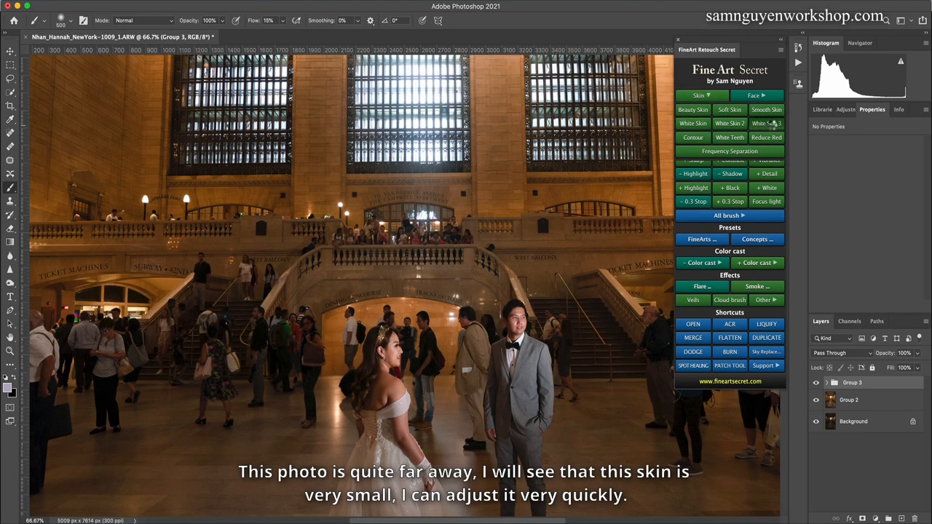
# Add the White Skin 3 correction and adjust its opacity strength
pyautogui.click(766, 123)
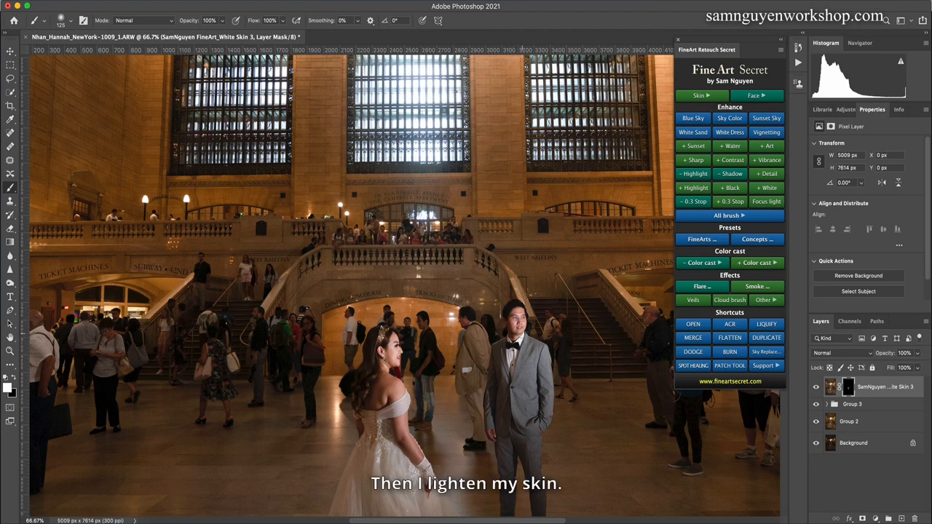
pyautogui.moveTo(517, 350)
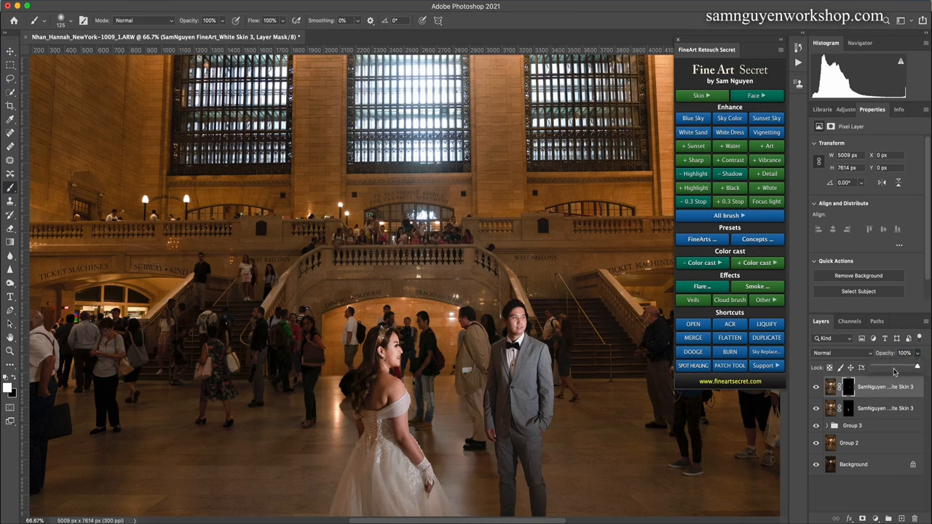
pyautogui.moveTo(918, 367); pyautogui.dragTo(892, 367)
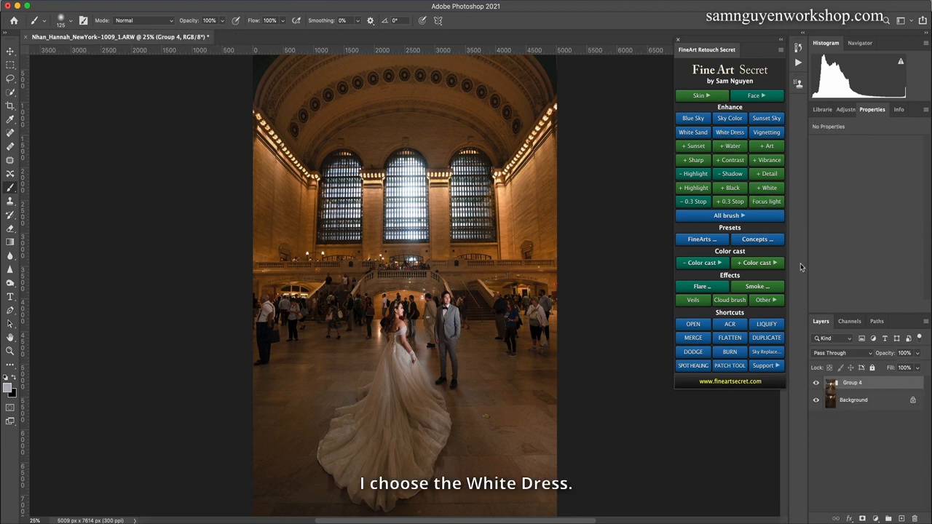
# Add the White Dress correction layer targeting the bride's gown
pyautogui.click(730, 132)
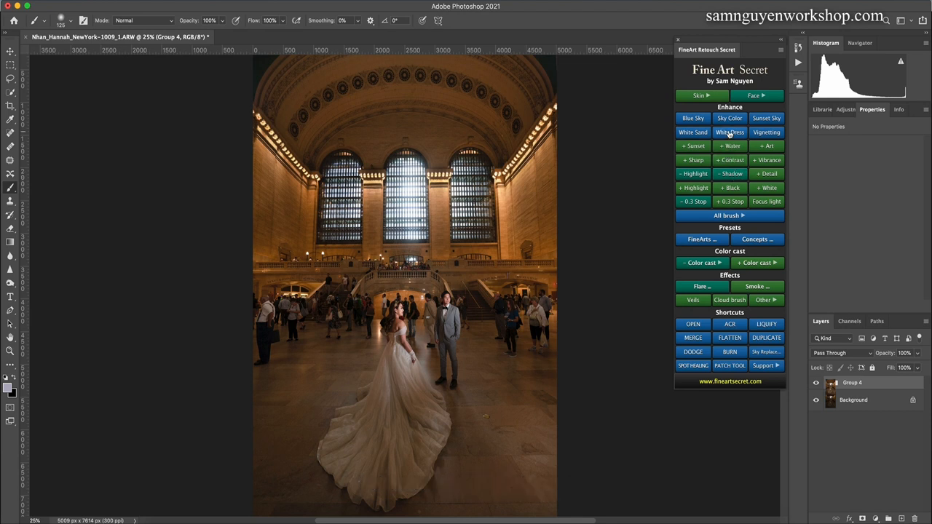
pyautogui.click(730, 132)
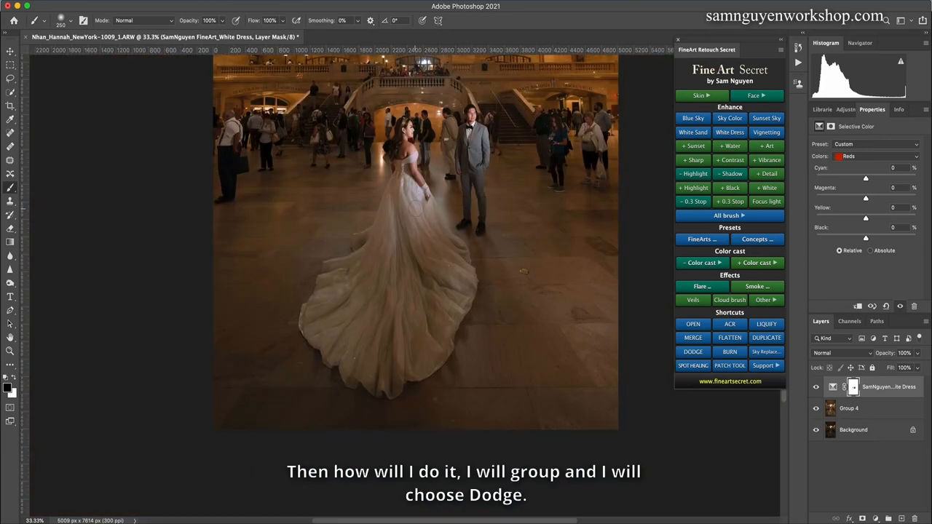
# Group the current layers and add Layer 1 for painting brightness onto the train
pyautogui.click(692, 352)
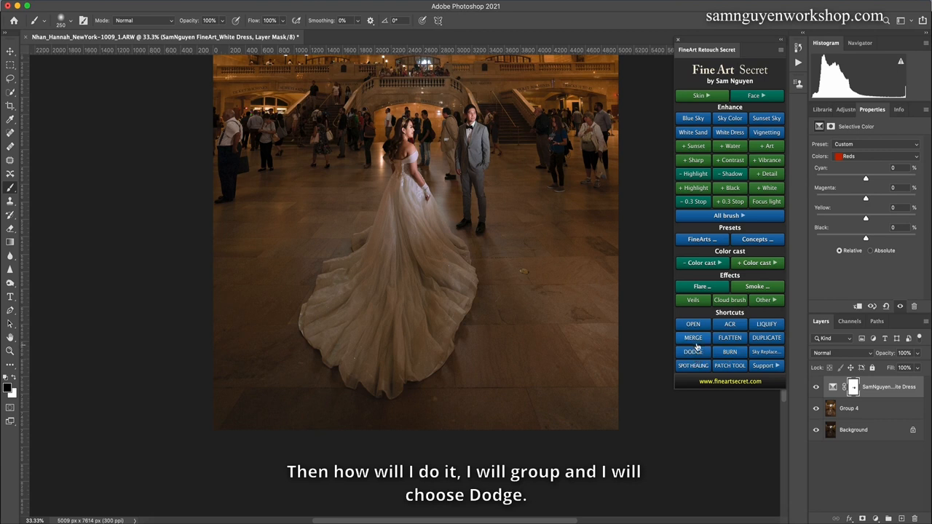
pyautogui.click(692, 352)
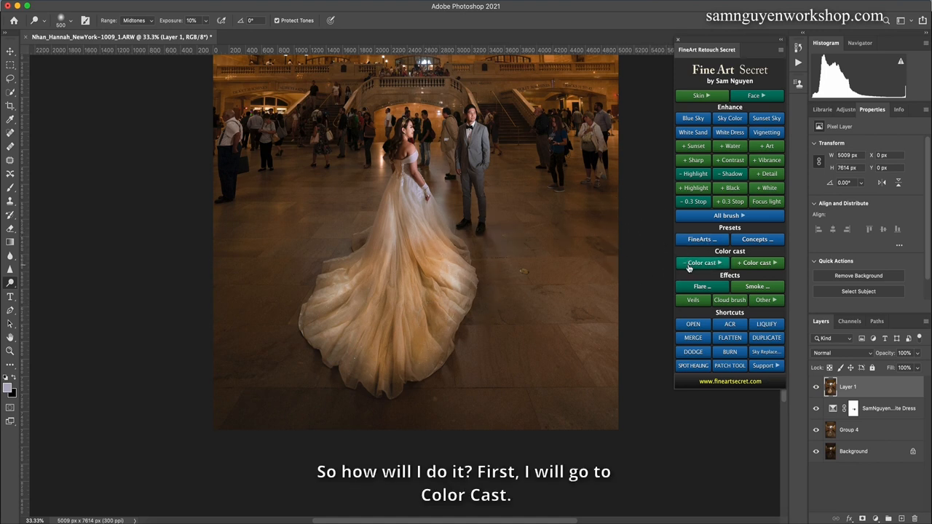
# Add two White Balance reduction layers from the Color cast list
pyautogui.click(702, 262)
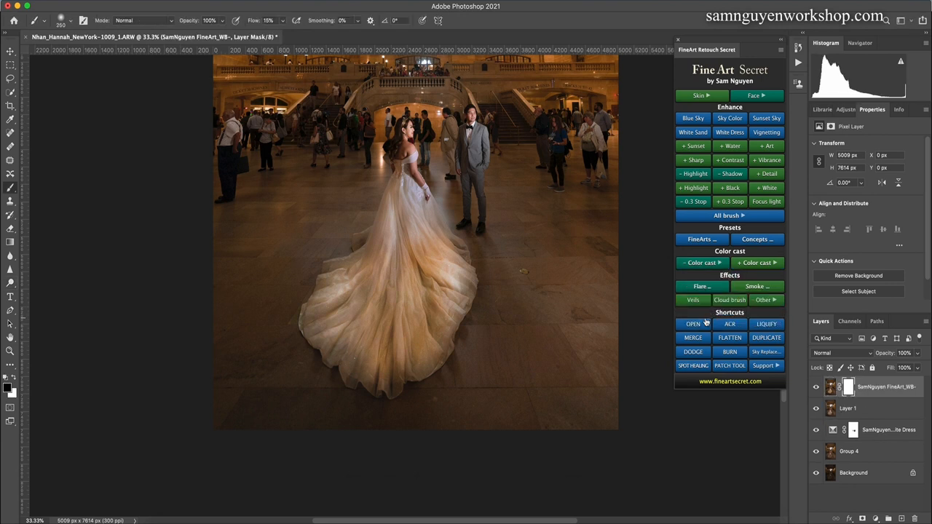
pyautogui.click(701, 262)
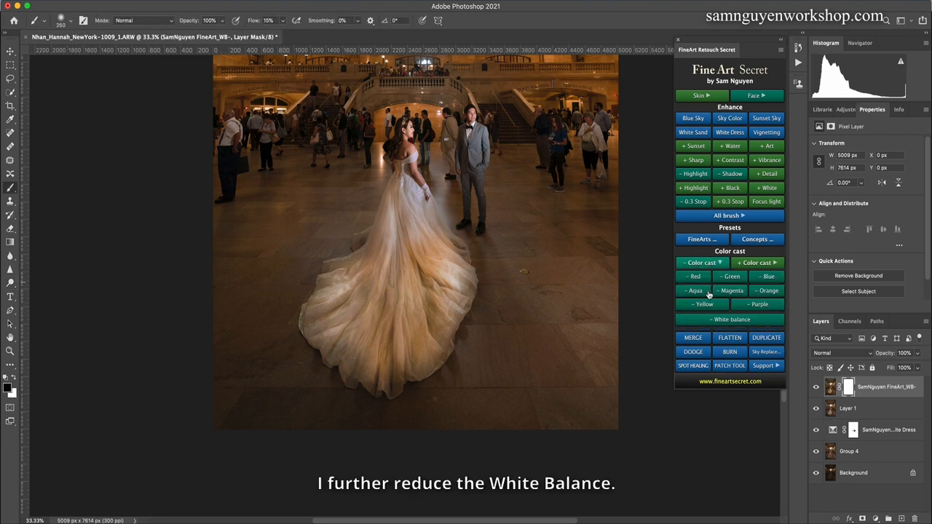
pyautogui.click(730, 319)
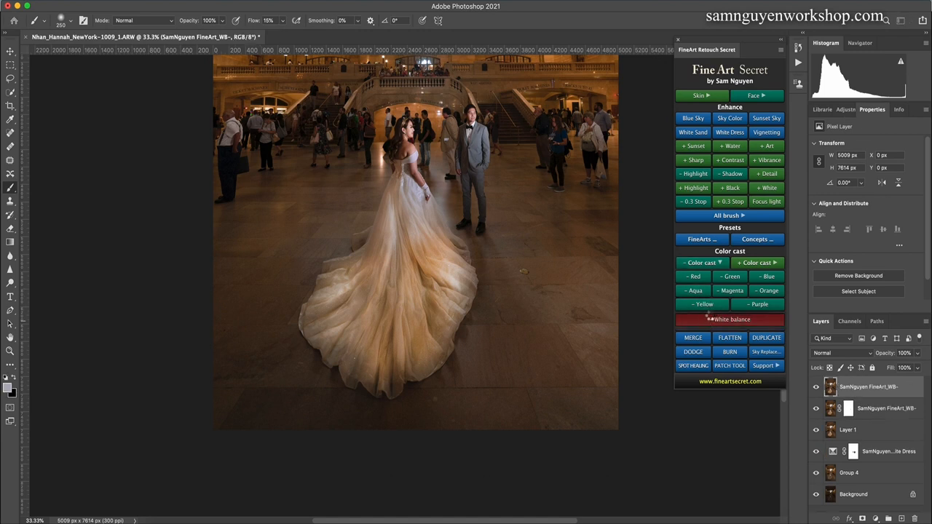
pyautogui.click(729, 319)
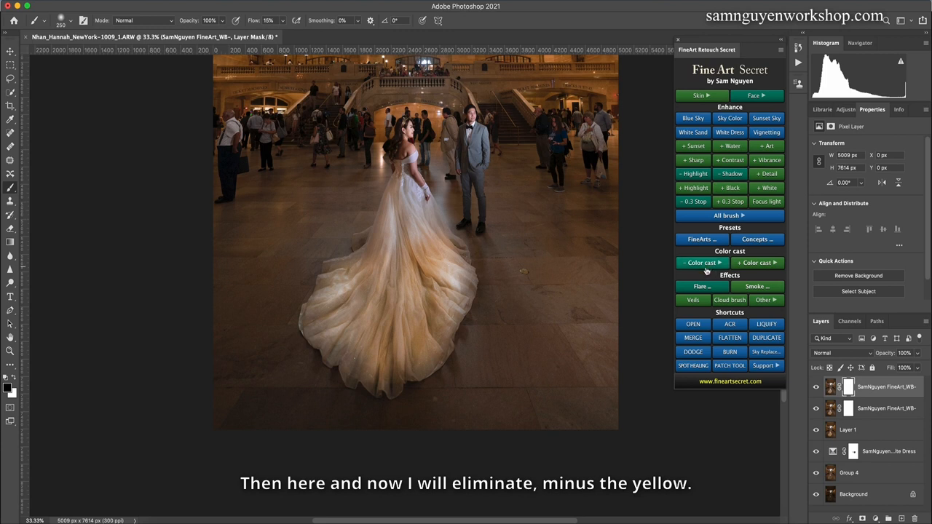
# Add a Yellow reduction layer to remove the gown's yellow cast
pyautogui.click(701, 263)
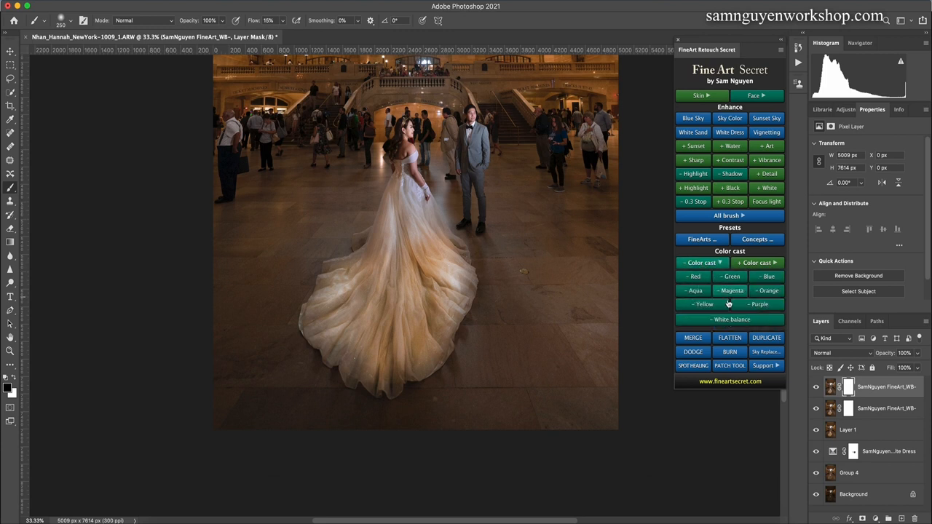
pyautogui.click(702, 304)
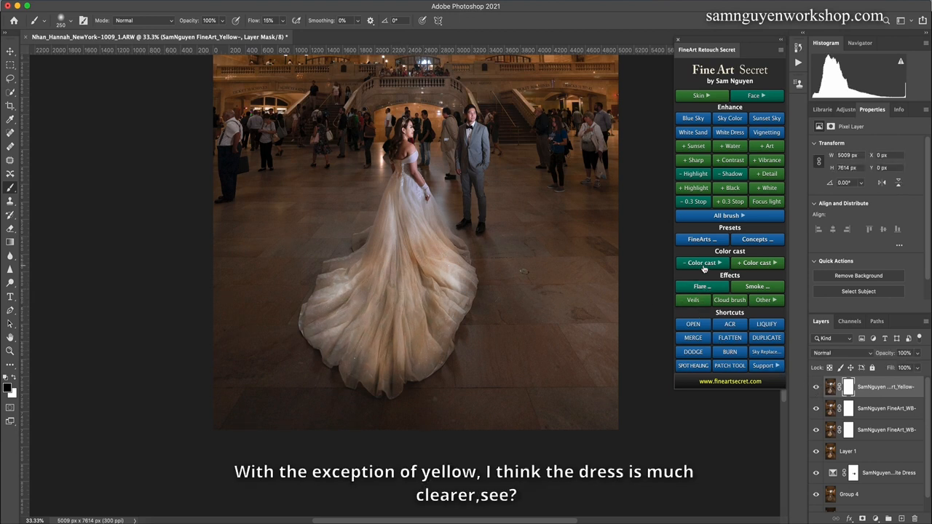
pyautogui.click(701, 263)
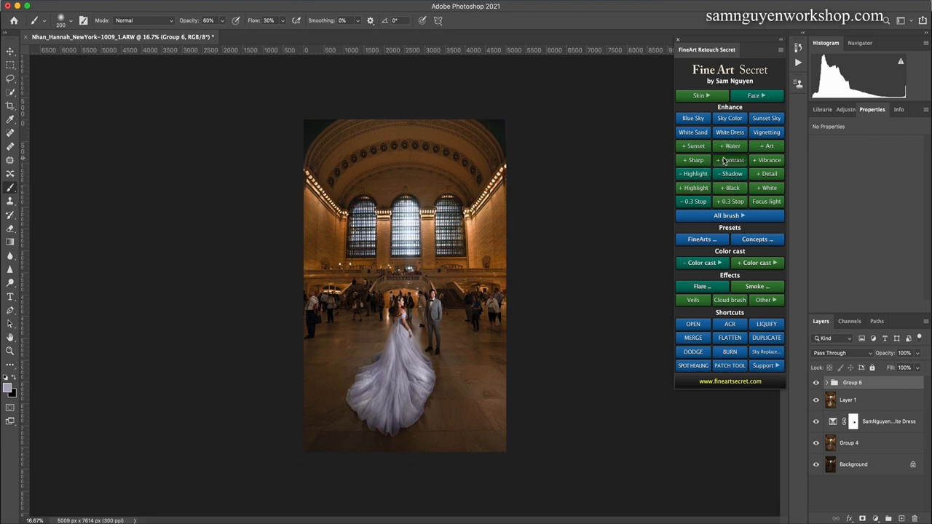
# Add a + Contrast boost layer over the gown at 40% opacity
pyautogui.click(730, 160)
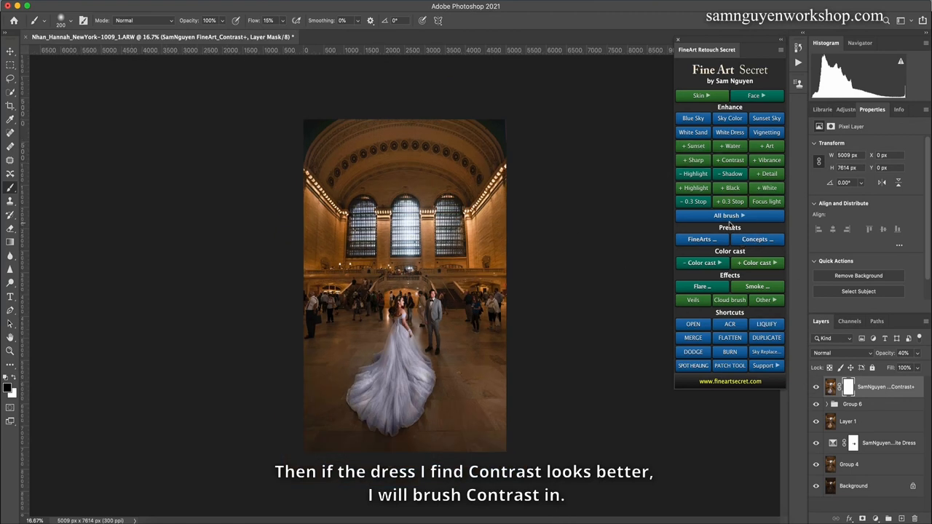
pyautogui.click(729, 215)
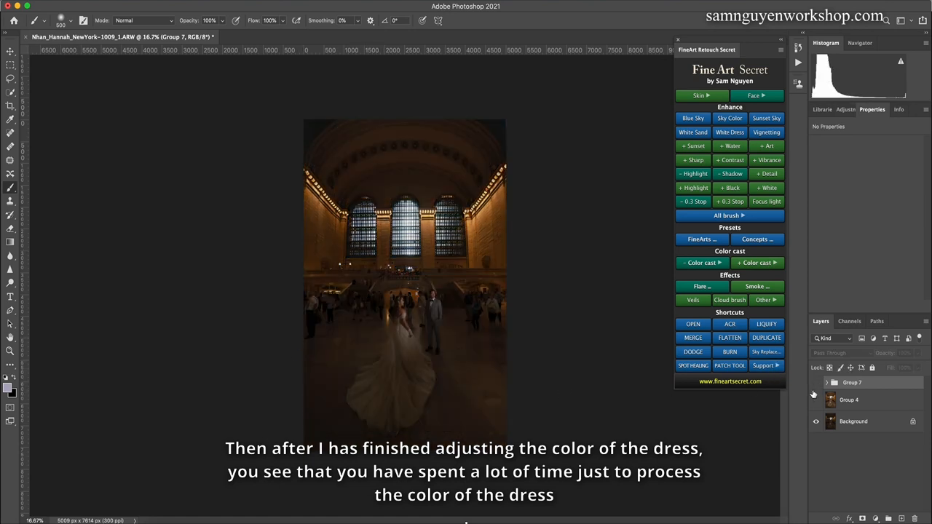
# Merge the dress edits into Group 8 and duplicate it as Group 8 copy
pyautogui.click(815, 383)
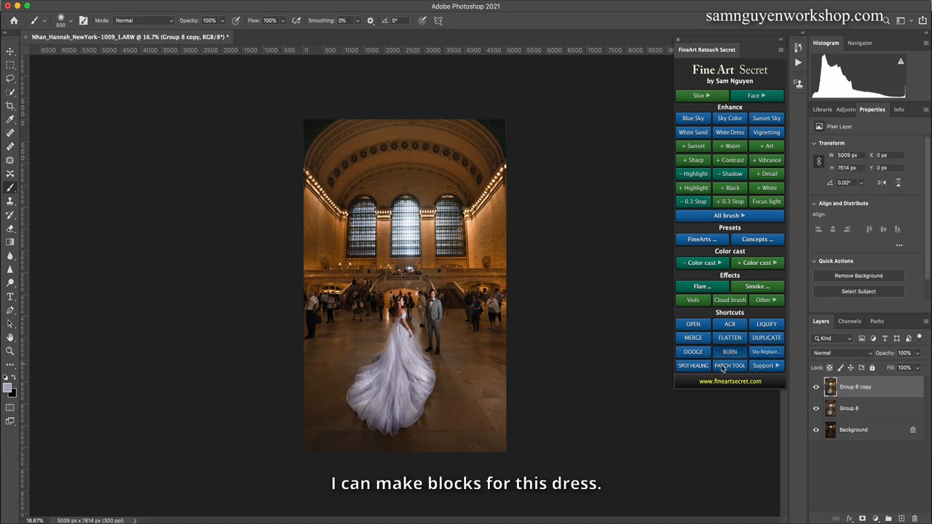
pyautogui.click(729, 352)
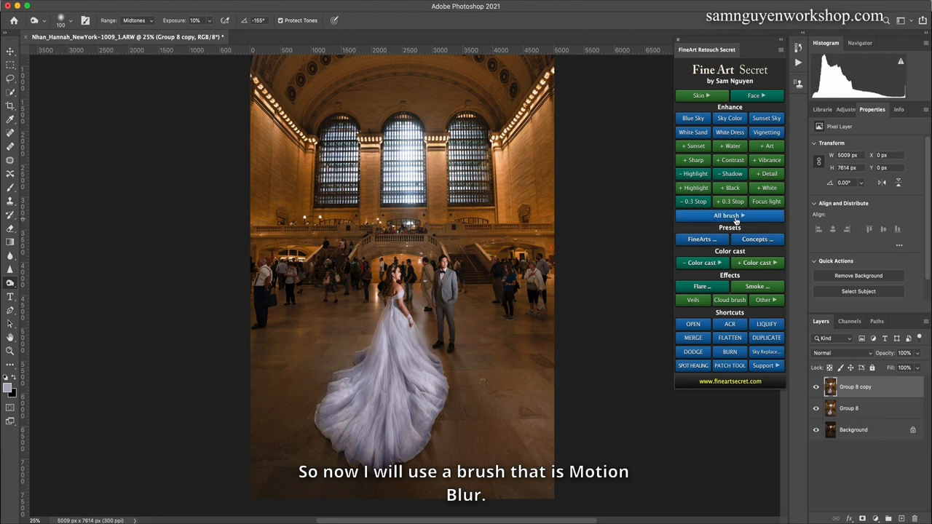
# Add a MOTION BLUR layer from All brush to blur the crowd
pyautogui.click(730, 216)
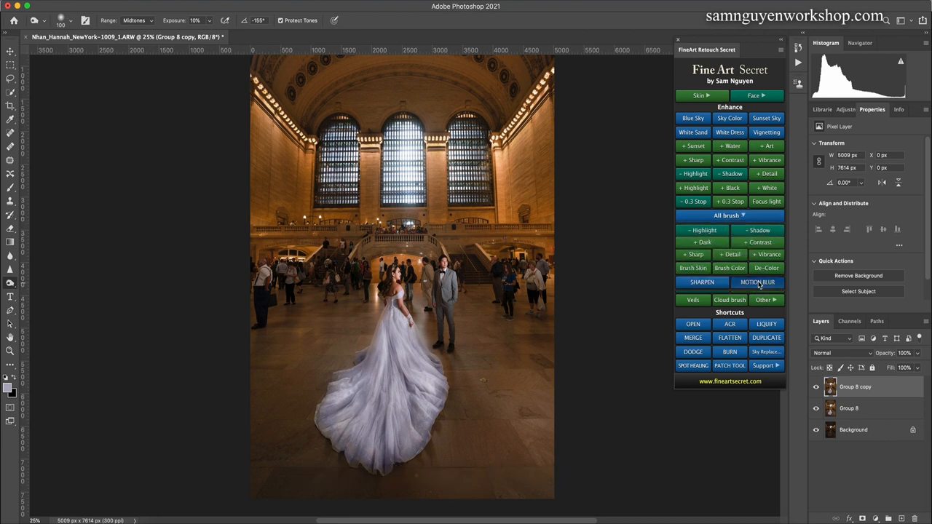
pyautogui.click(757, 282)
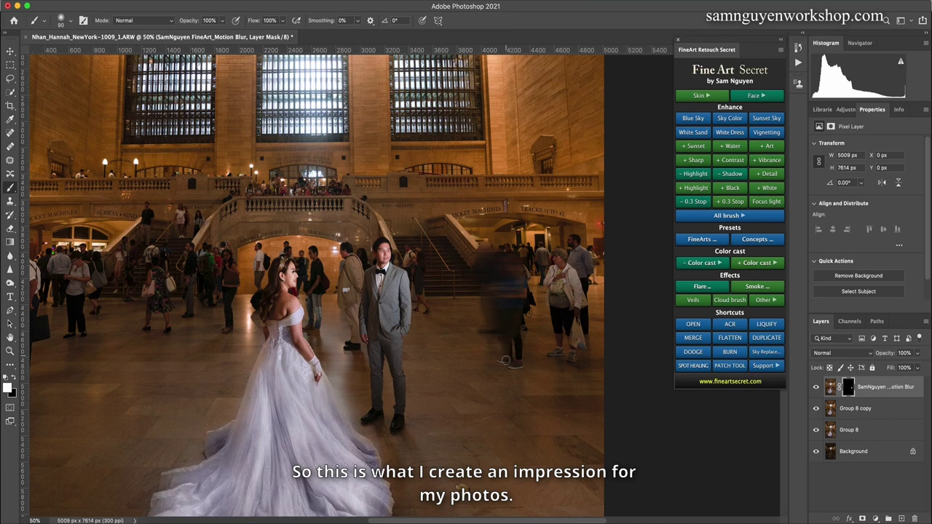
pyautogui.moveTo(517, 364)
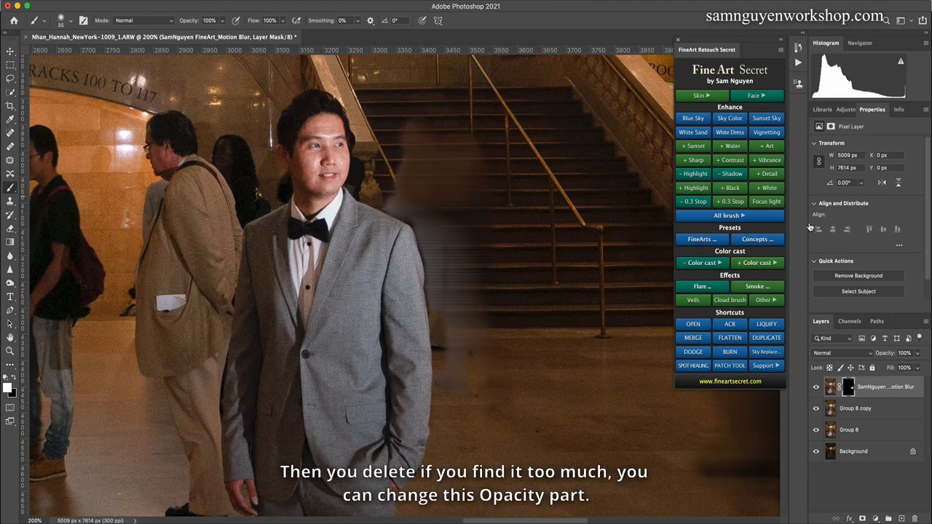
# Lower the Motion Blur layer's opacity to 83% in the Layers panel
pyautogui.moveTo(924, 368); pyautogui.dragTo(913, 368)
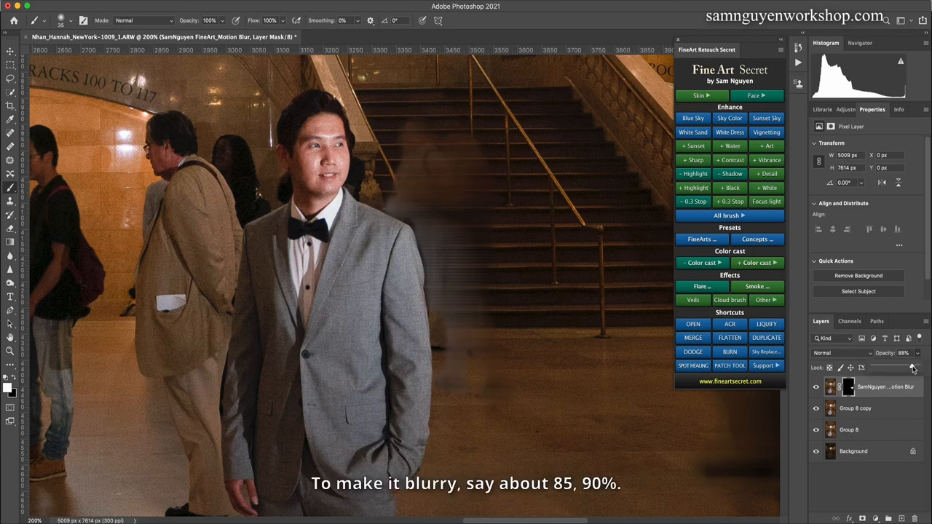
pyautogui.moveTo(912, 367); pyautogui.dragTo(908, 368)
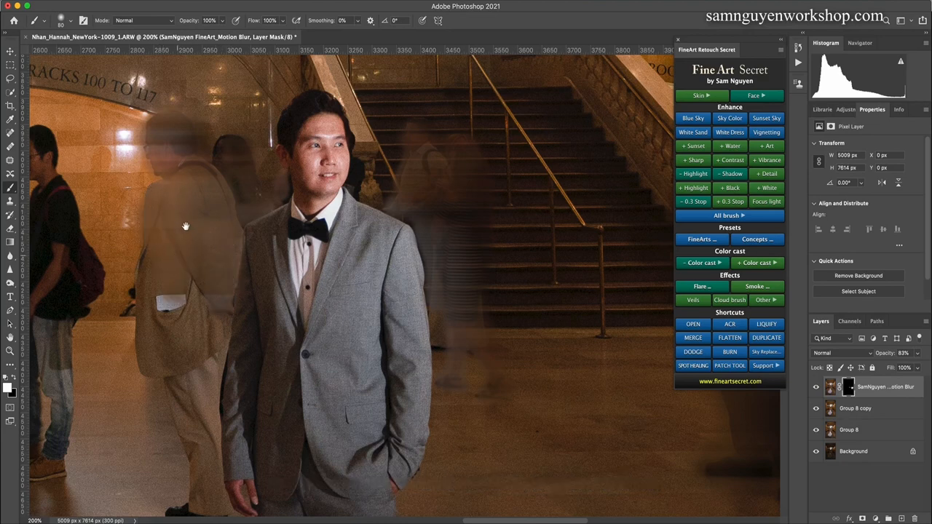
pyautogui.scroll(-3)
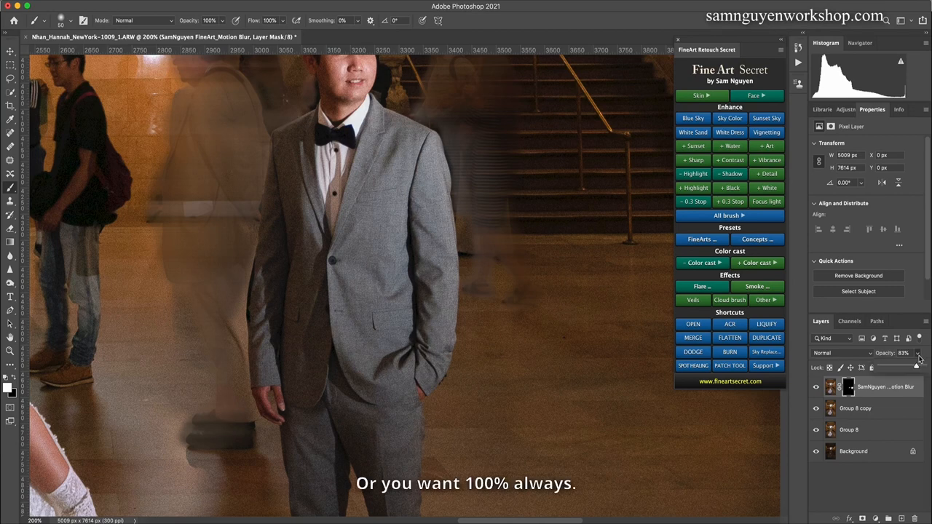
# Restore the Motion Blur layer's opacity to 100%
pyautogui.click(926, 353)
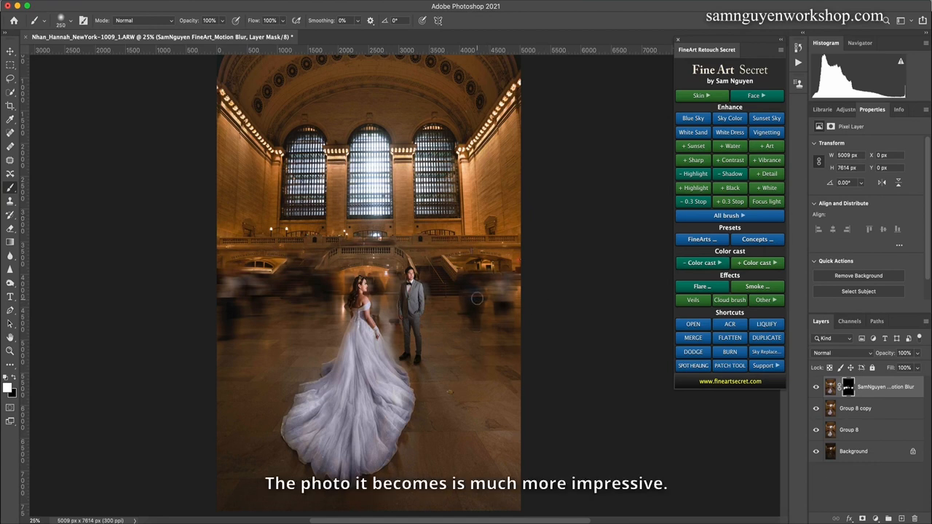
# Browse the FineArt Retouch flare sets and place the warm Flare 16 overlay
pyautogui.click(815, 387)
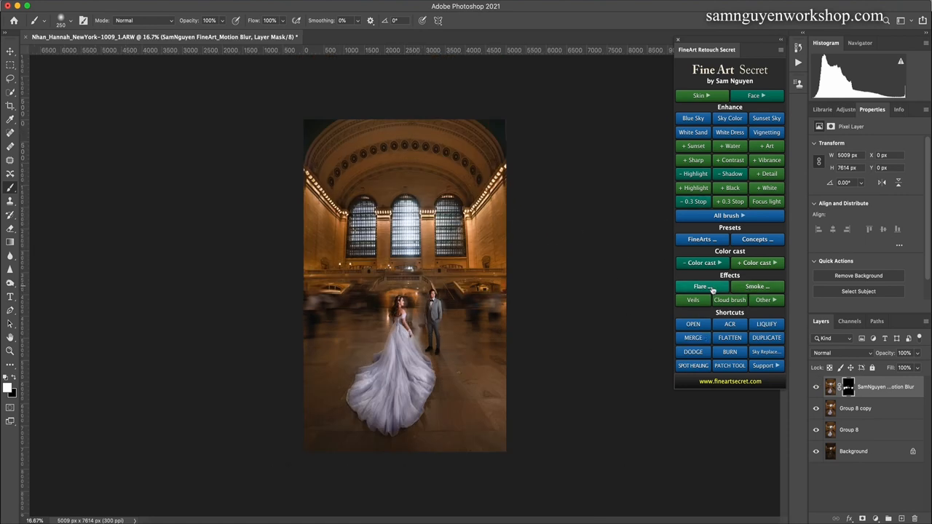
pyautogui.click(700, 286)
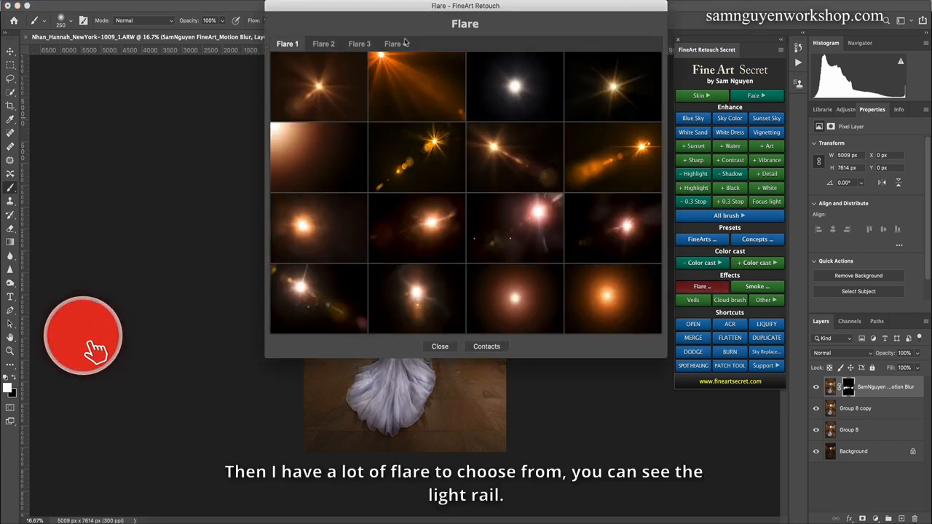
pyautogui.click(361, 43)
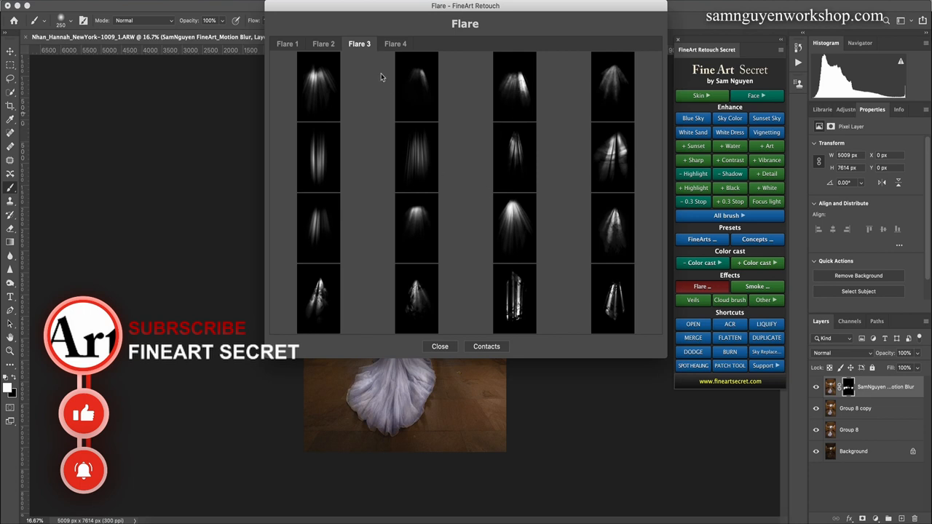
pyautogui.click(323, 44)
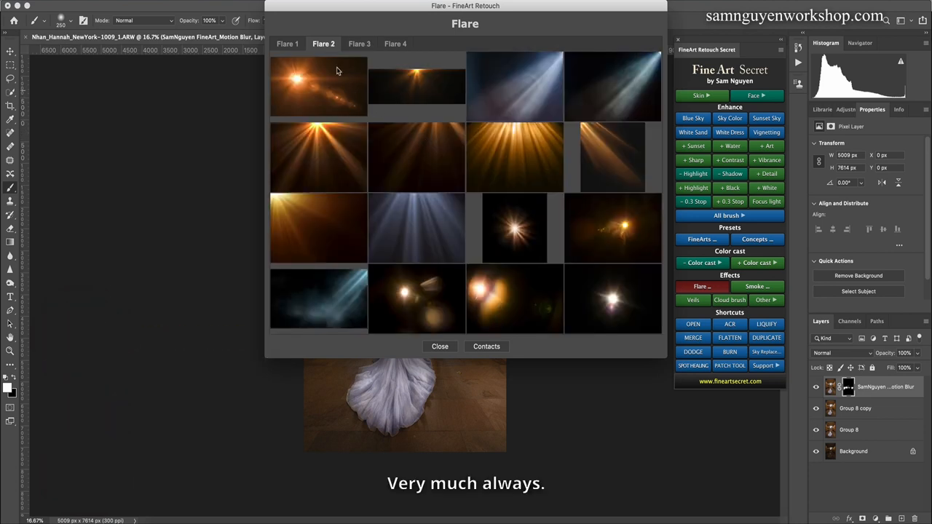
pyautogui.click(288, 43)
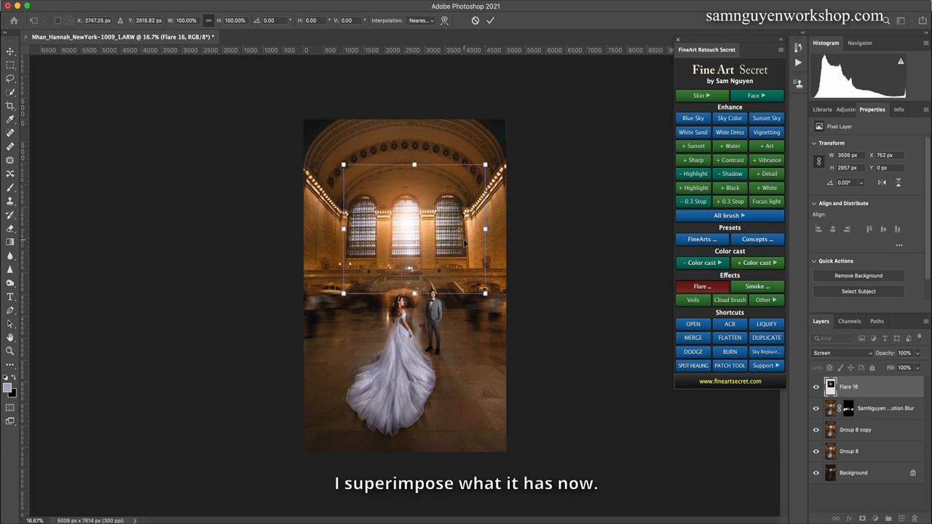
# Move and resize the flare to fit over the central arched windows
pyautogui.moveTo(486, 293); pyautogui.dragTo(495, 301)
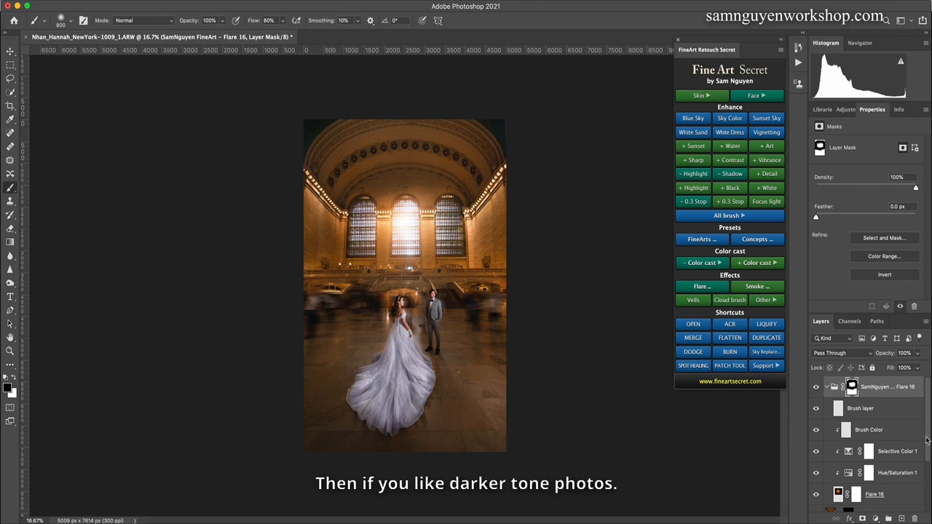
# Darken outside the Camera Raw radial oval at Exposure -0.75 and confirm with OK
pyautogui.scroll(-3)
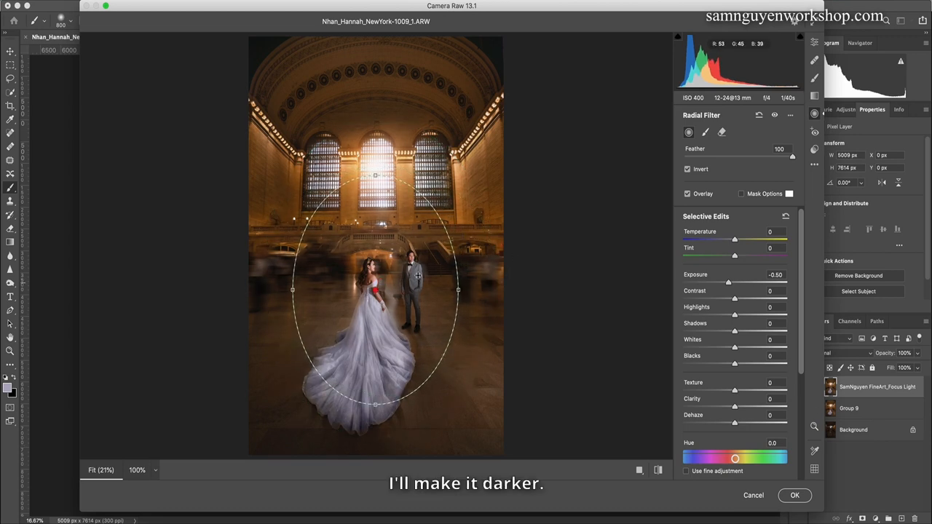
pyautogui.moveTo(728, 282); pyautogui.dragTo(726, 282)
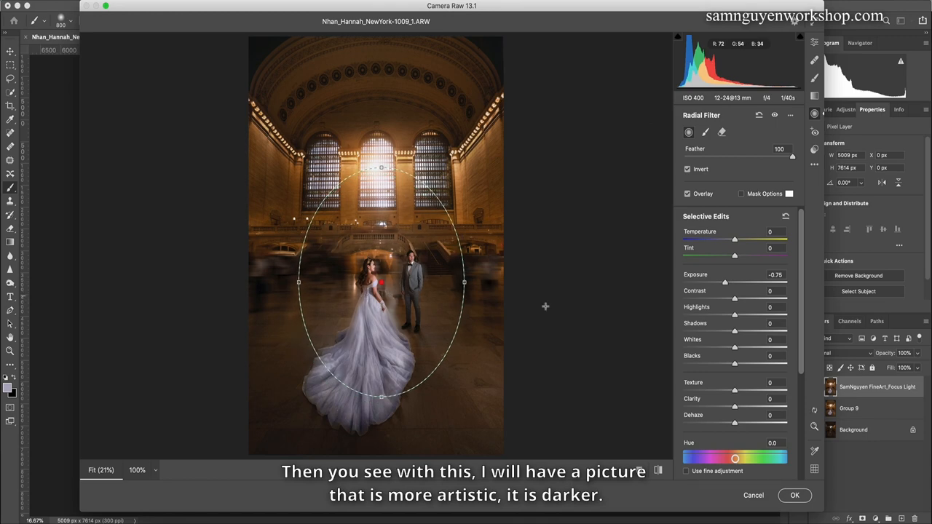
pyautogui.click(800, 496)
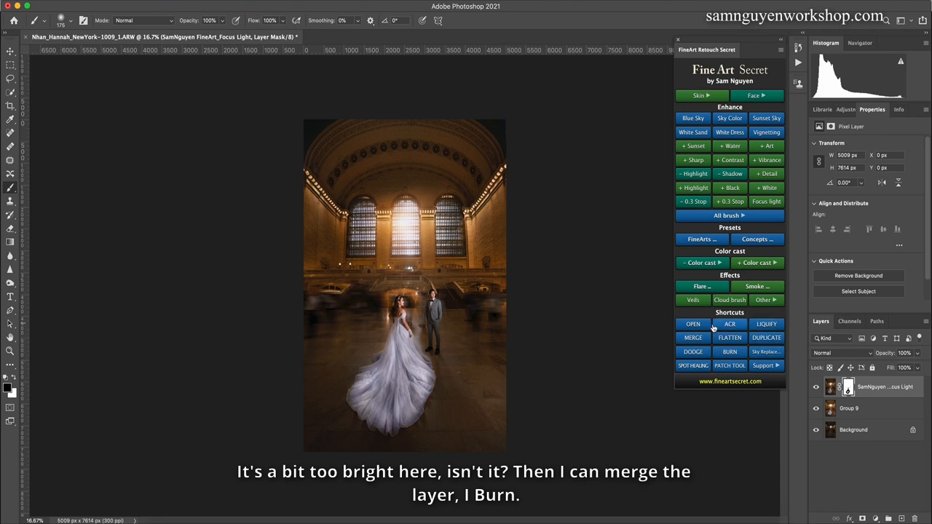
# Merge all edits into Group 10 and toggle its visibility to compare
pyautogui.click(730, 352)
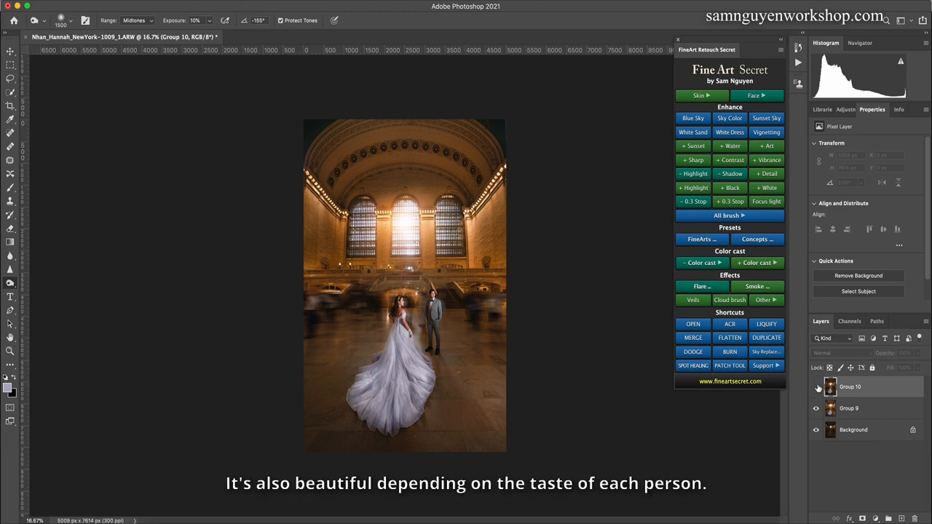
pyautogui.click(816, 386)
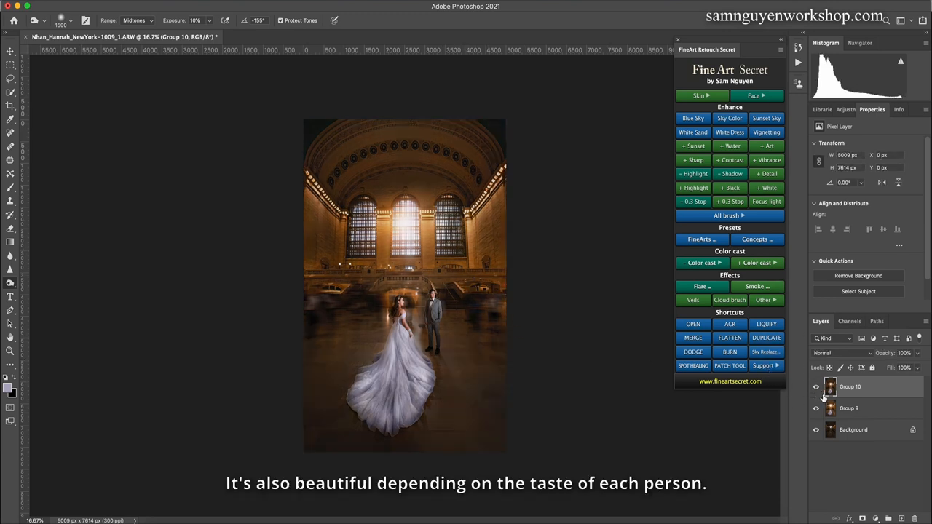